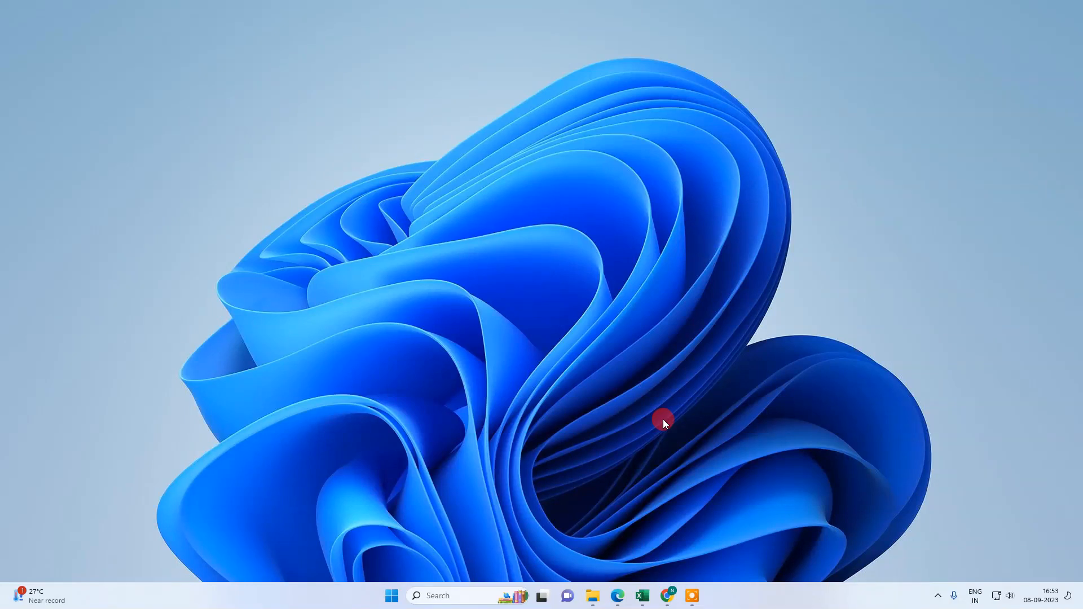
mouse_move(482, 277)
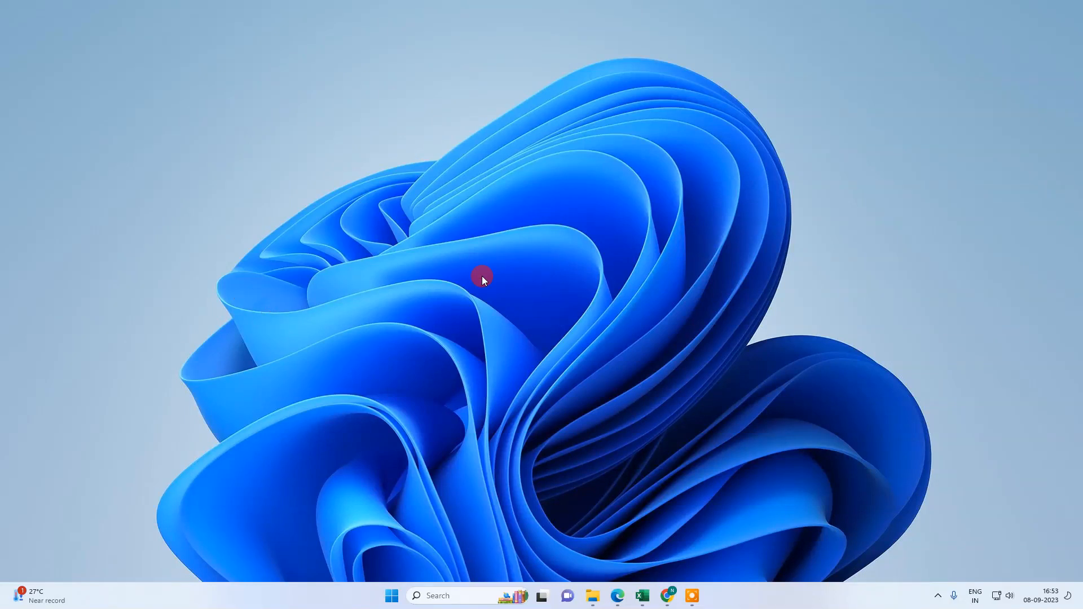
mouse_move(503, 277)
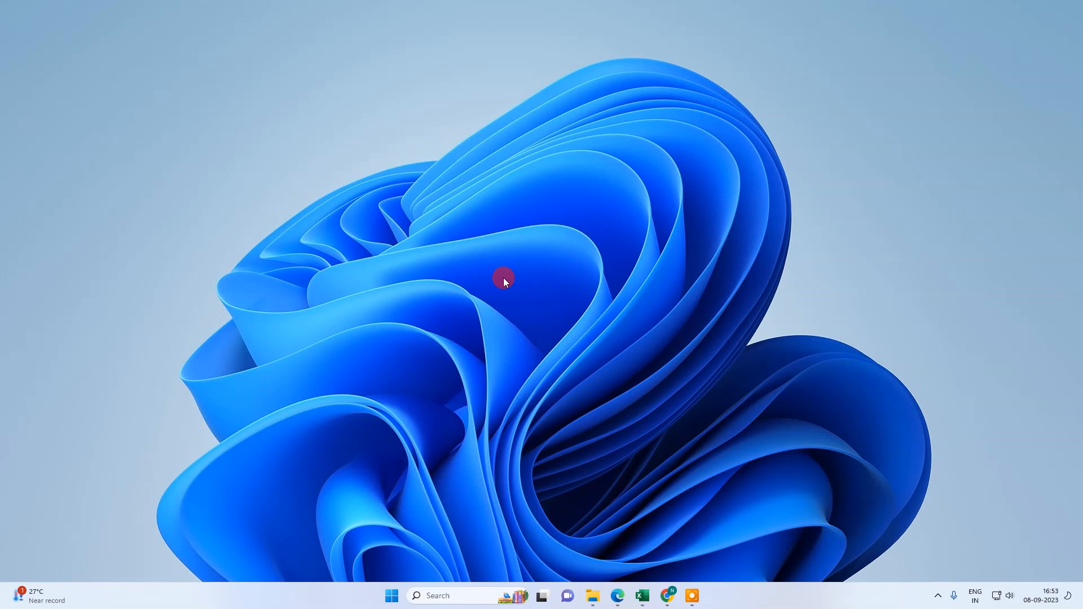
mouse_move(481, 237)
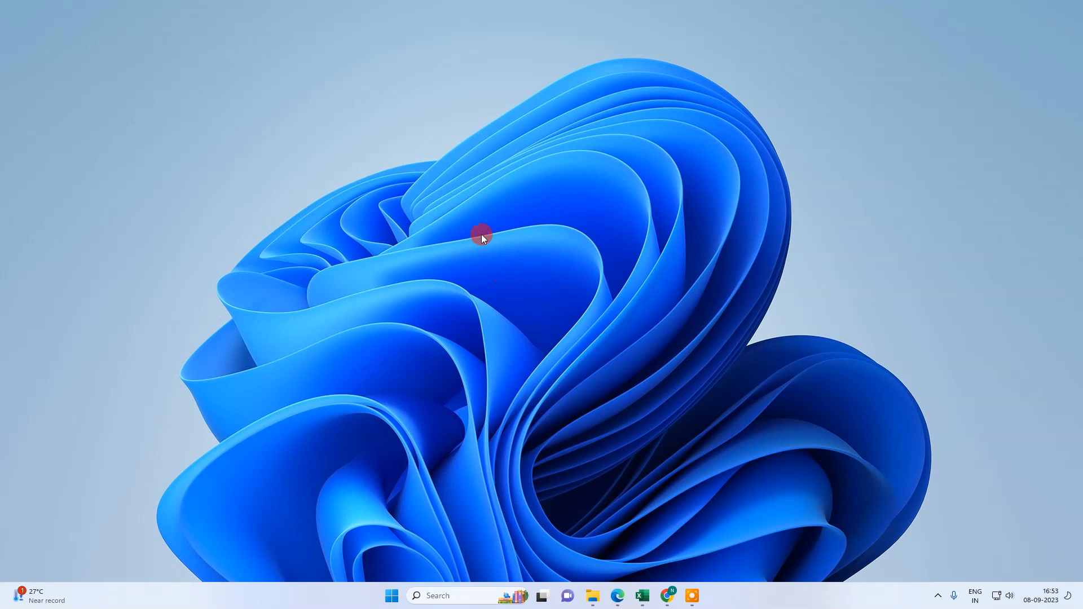
mouse_move(411, 261)
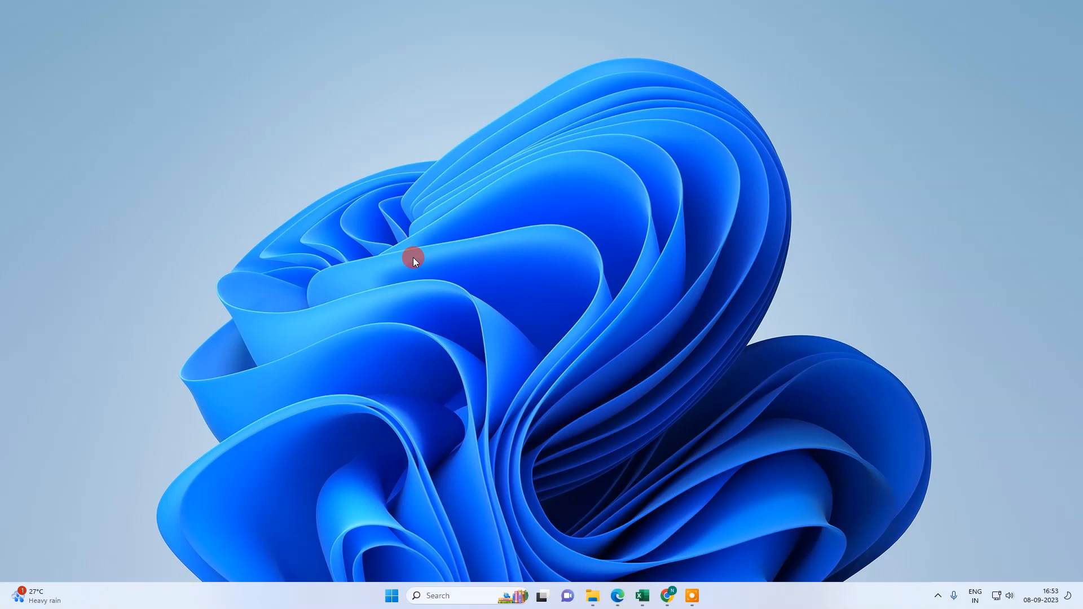
Search Google for 'my business' in Chrome and scroll to the managed Business Profiles list.
left_click(617, 596)
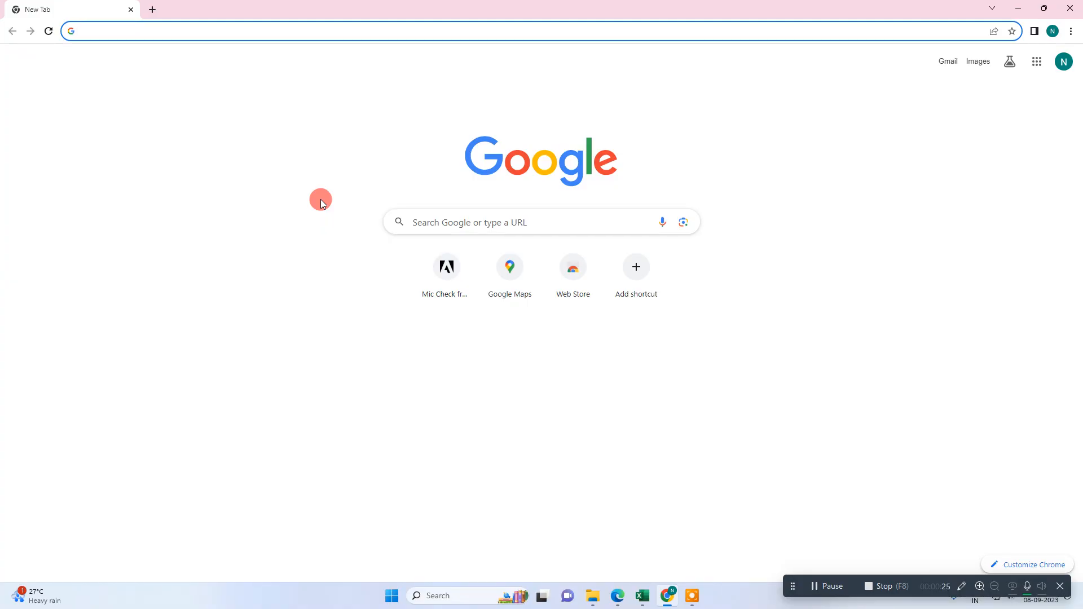
mouse_move(1063, 61)
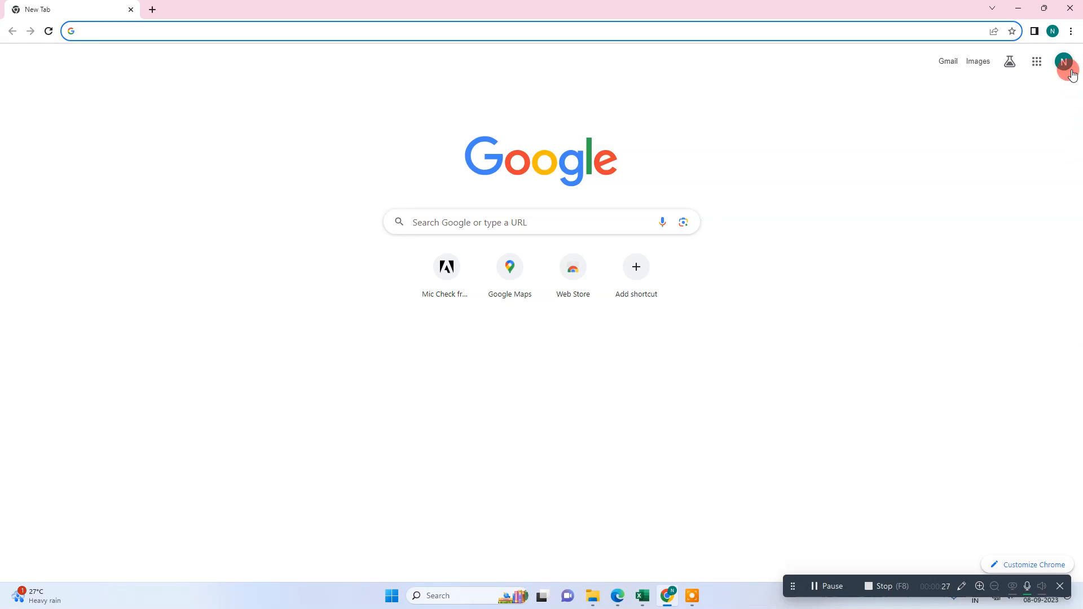
left_click(1064, 61)
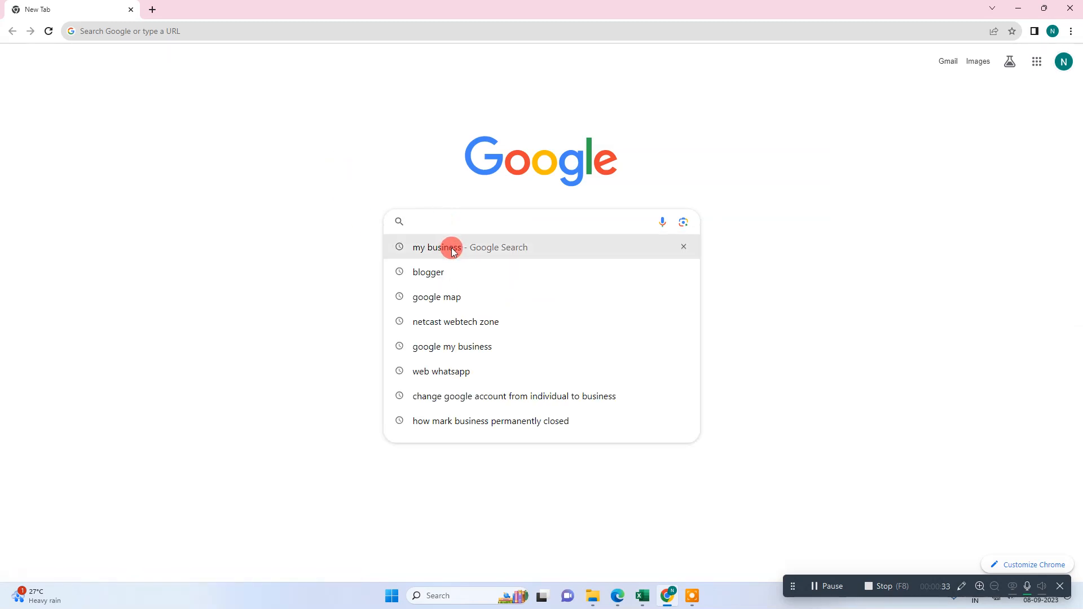
left_click(438, 247)
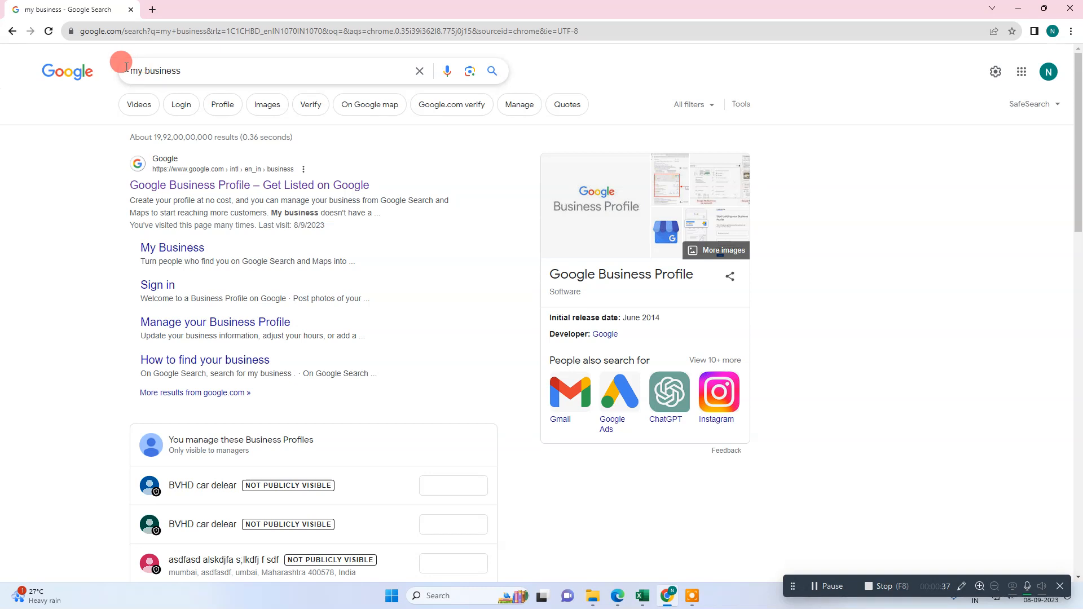
scroll("down", 3)
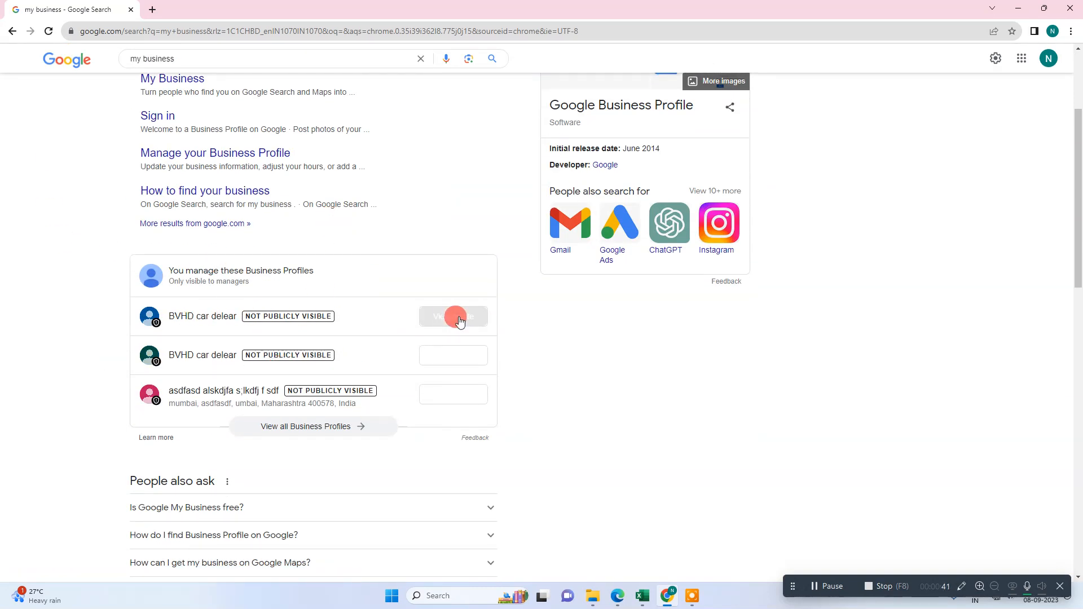
Manage the first BVHD car delear profile from the search results.
left_click(453, 316)
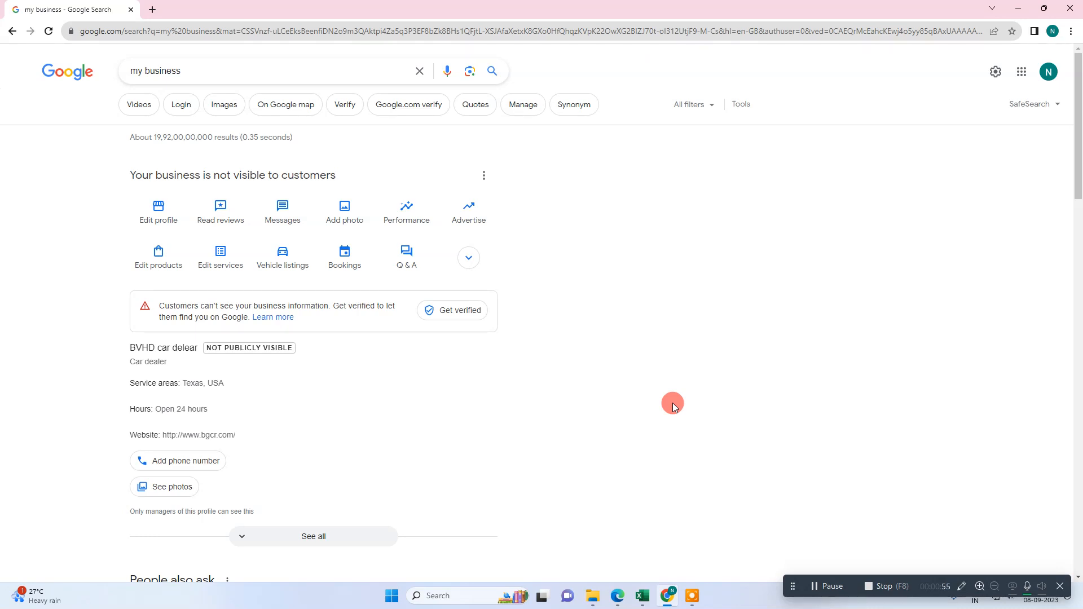
mouse_move(478, 304)
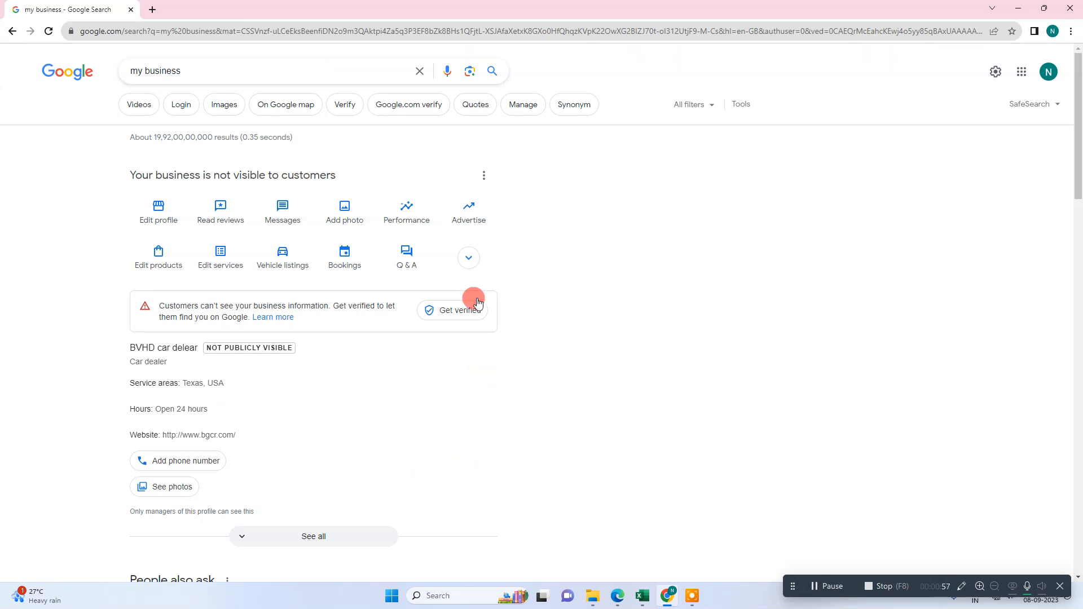
mouse_move(158, 212)
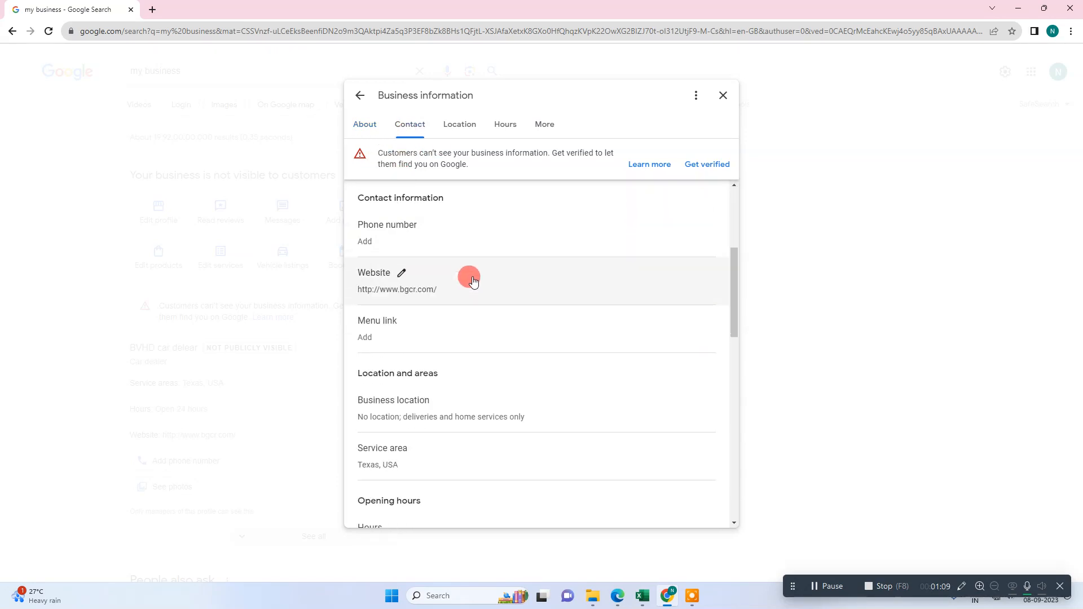
scroll("down", 3)
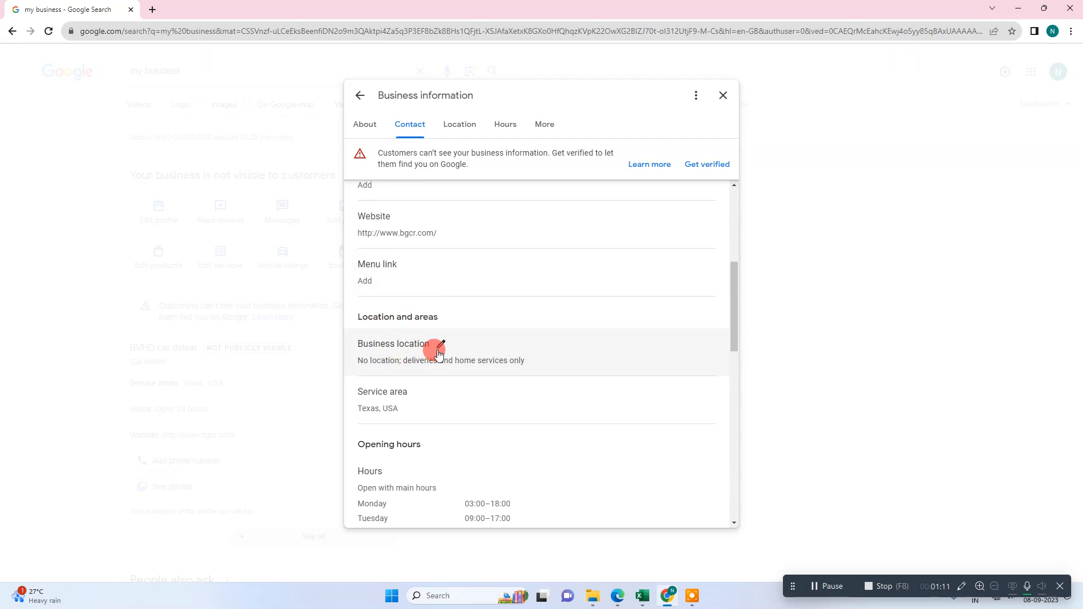
left_click(439, 349)
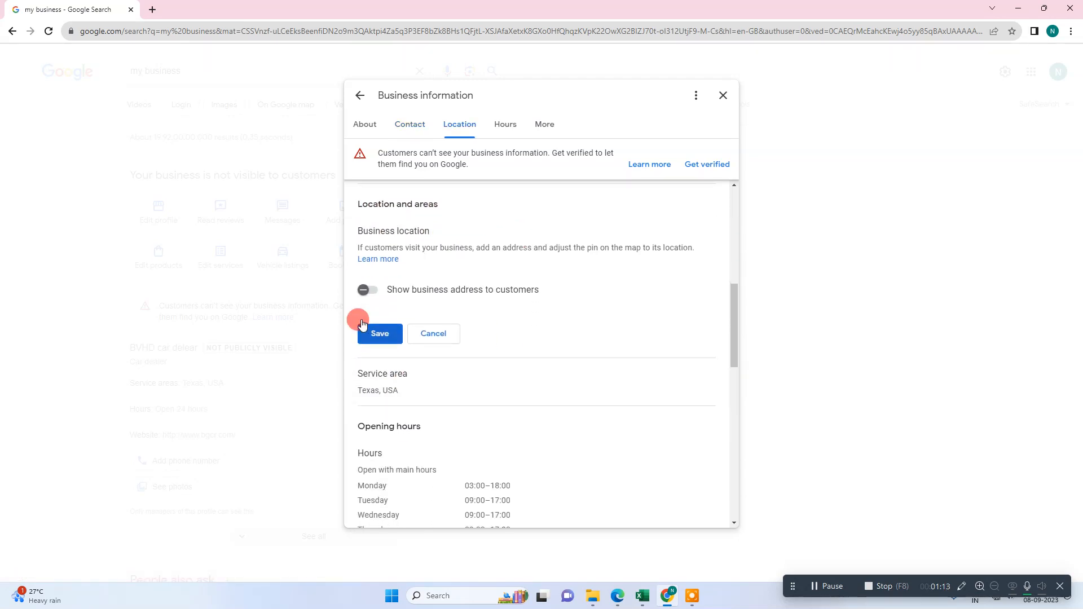
left_click(367, 290)
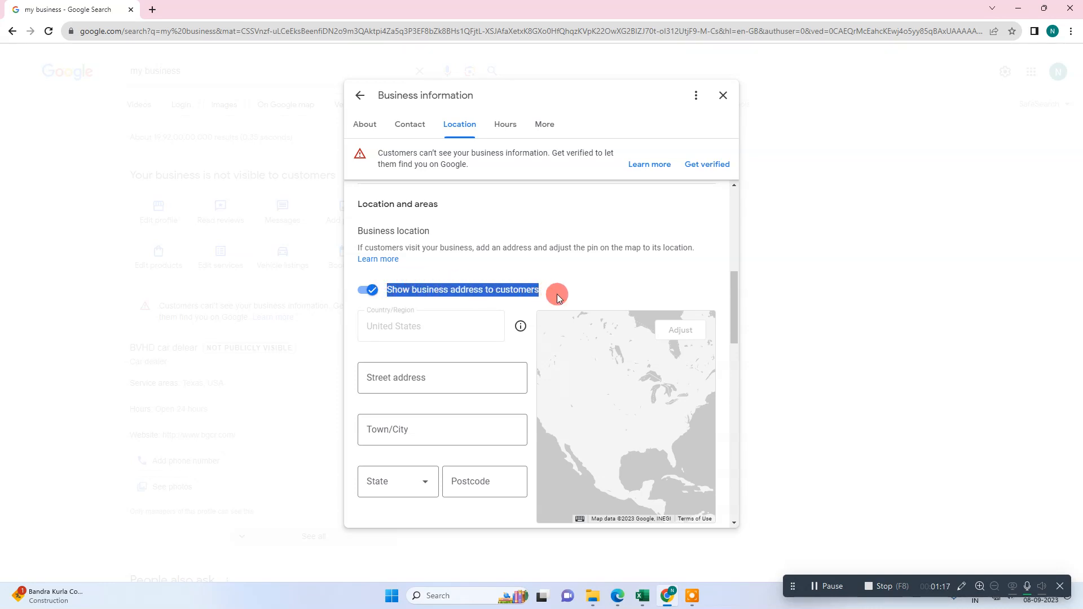
mouse_move(465, 239)
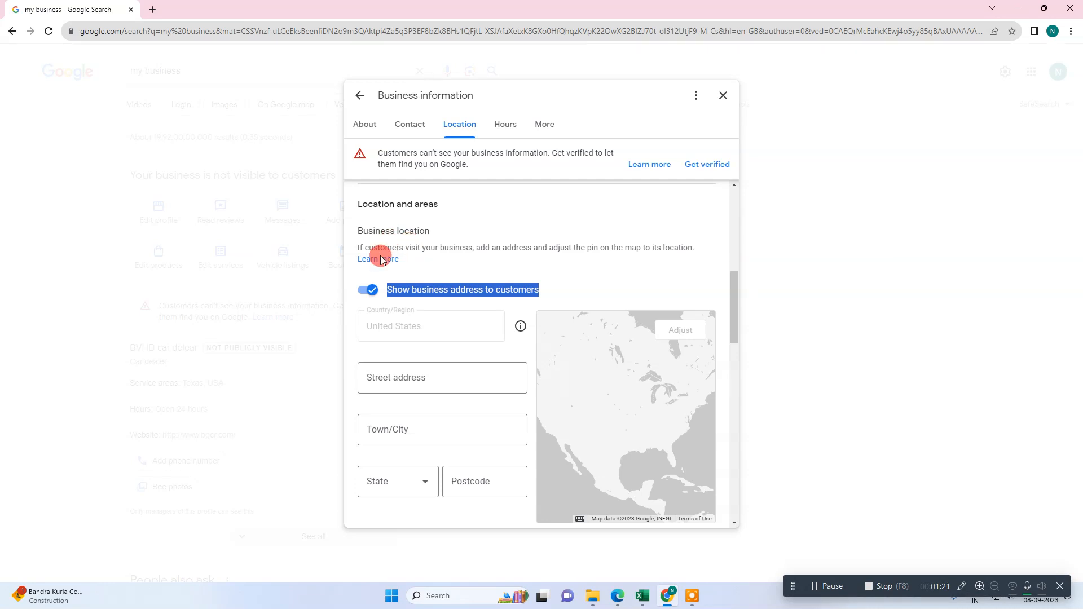
left_click(367, 290)
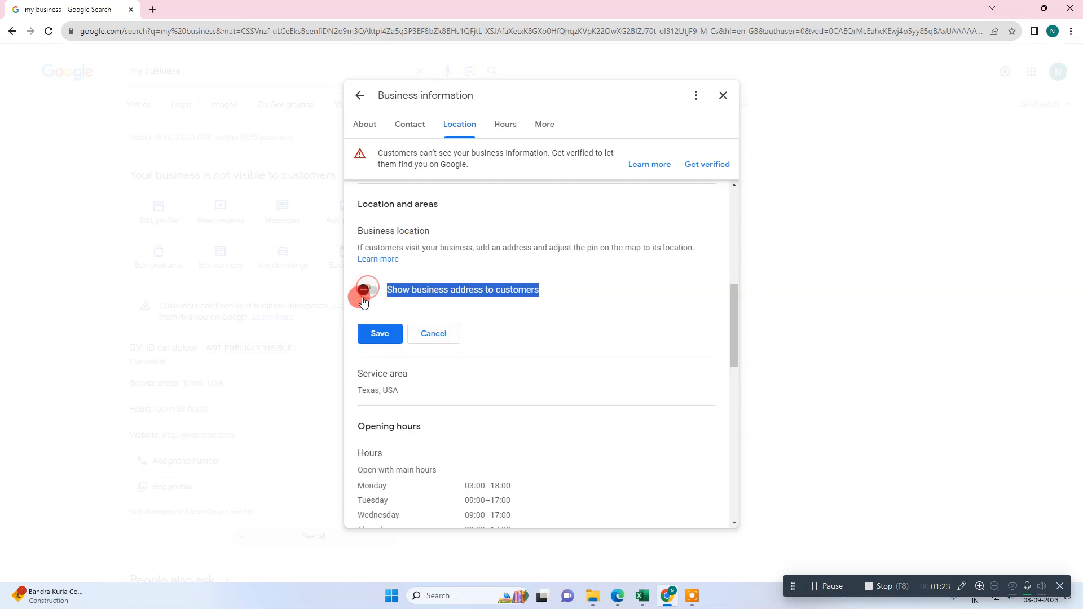
left_click(367, 290)
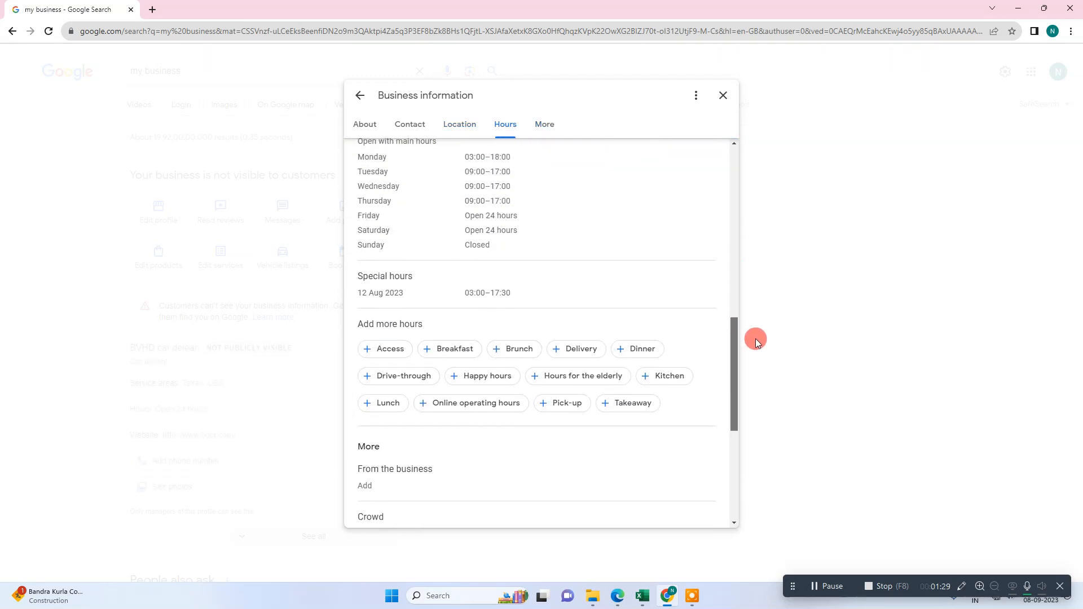
left_click(408, 124)
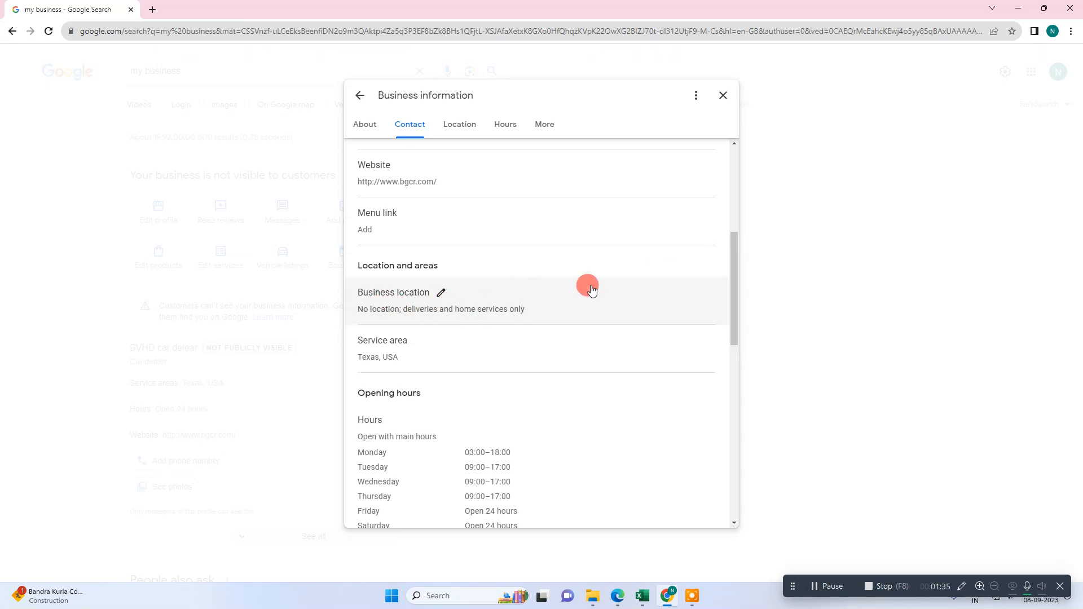
Set the opening hours to Temporarily closed (after trying Permanently closed) and save.
left_click(460, 124)
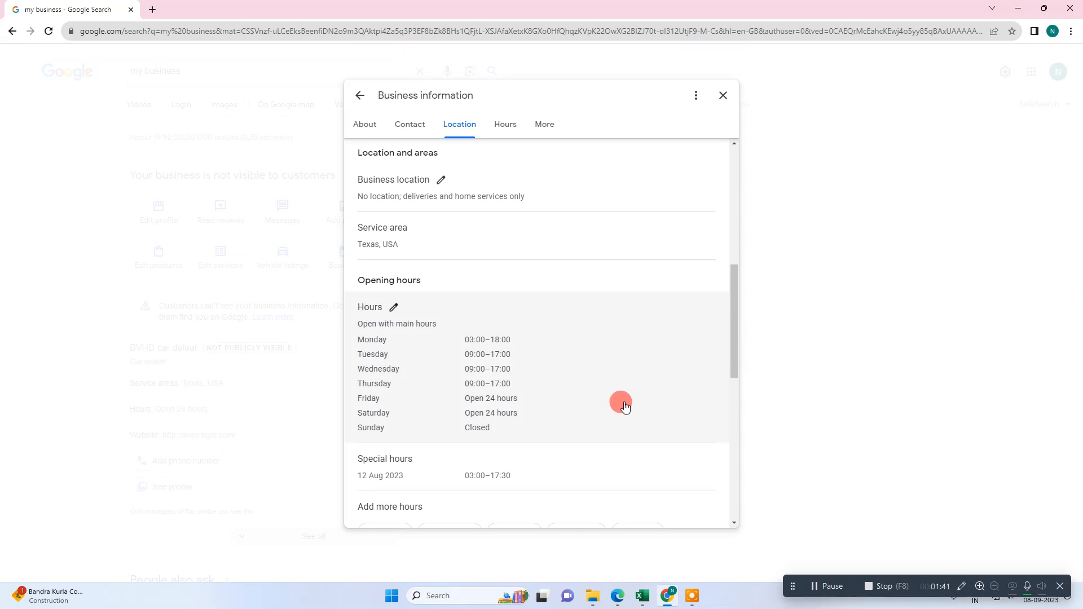
left_click(392, 307)
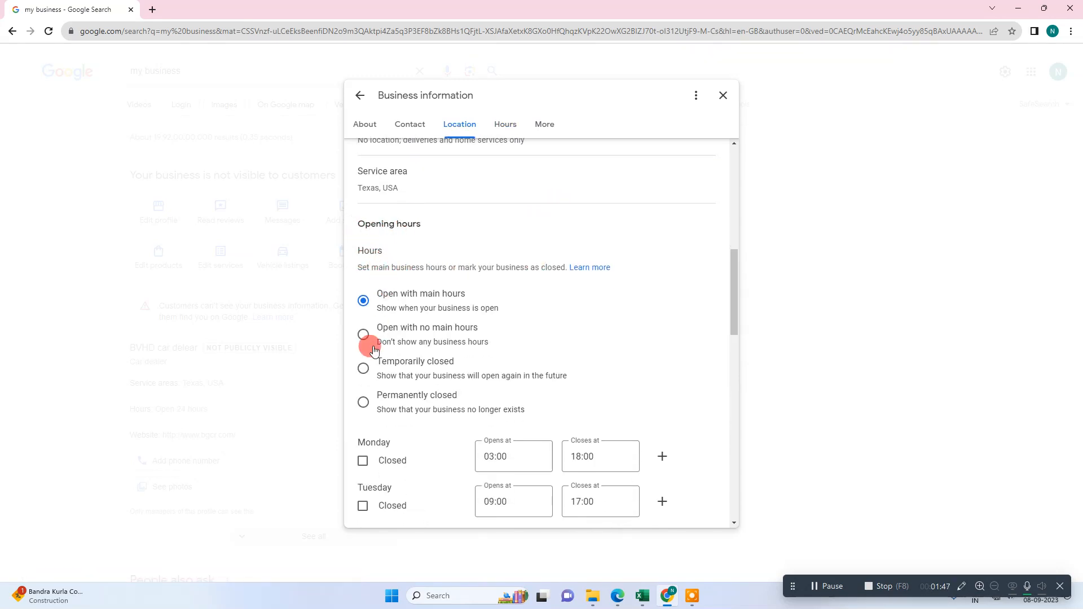
left_click(363, 367)
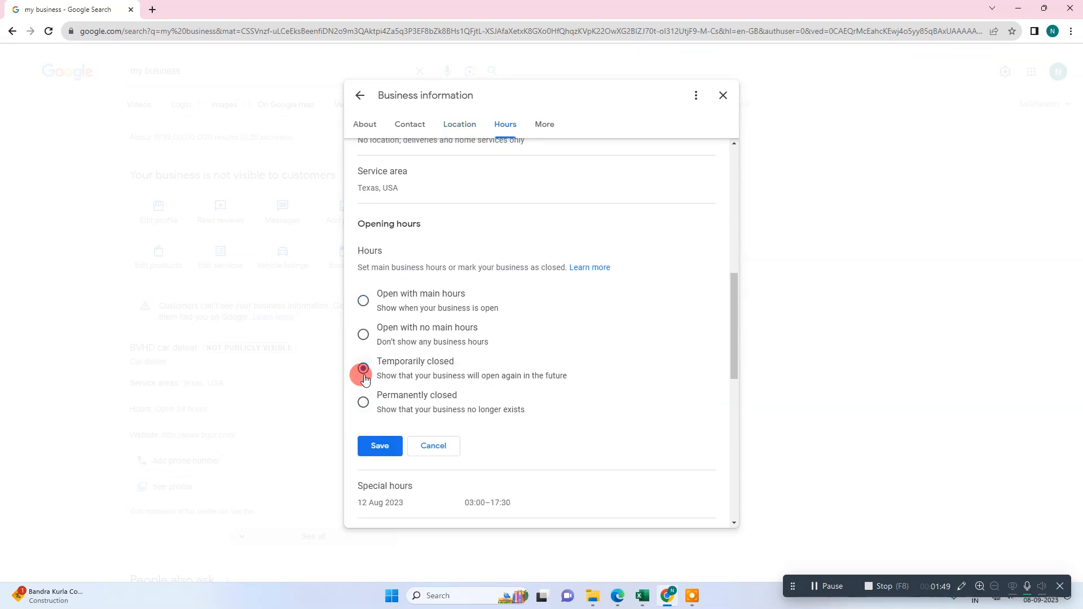
left_click(363, 401)
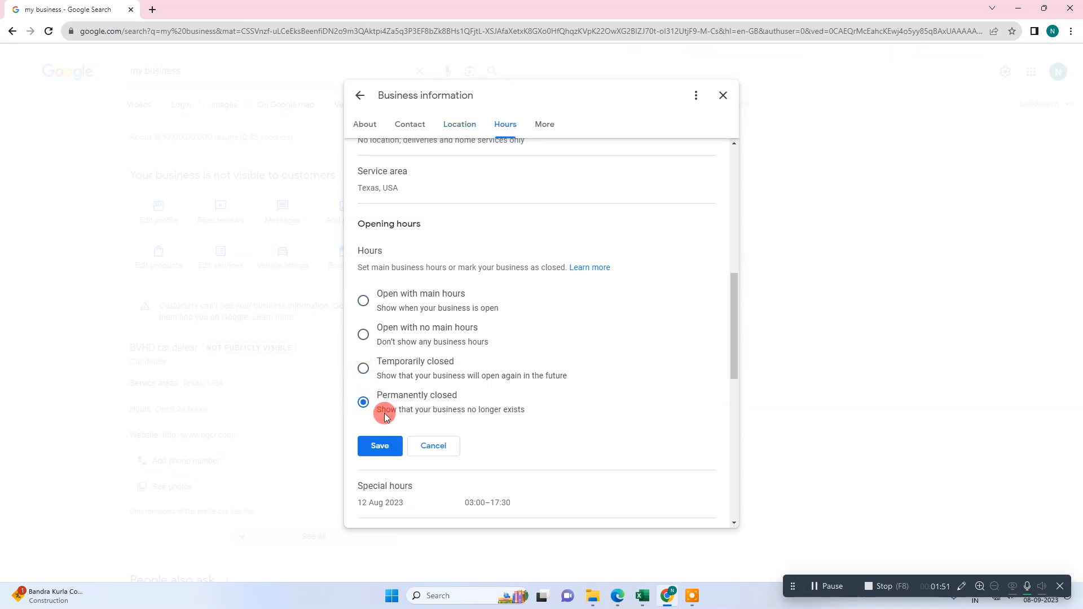
mouse_move(515, 413)
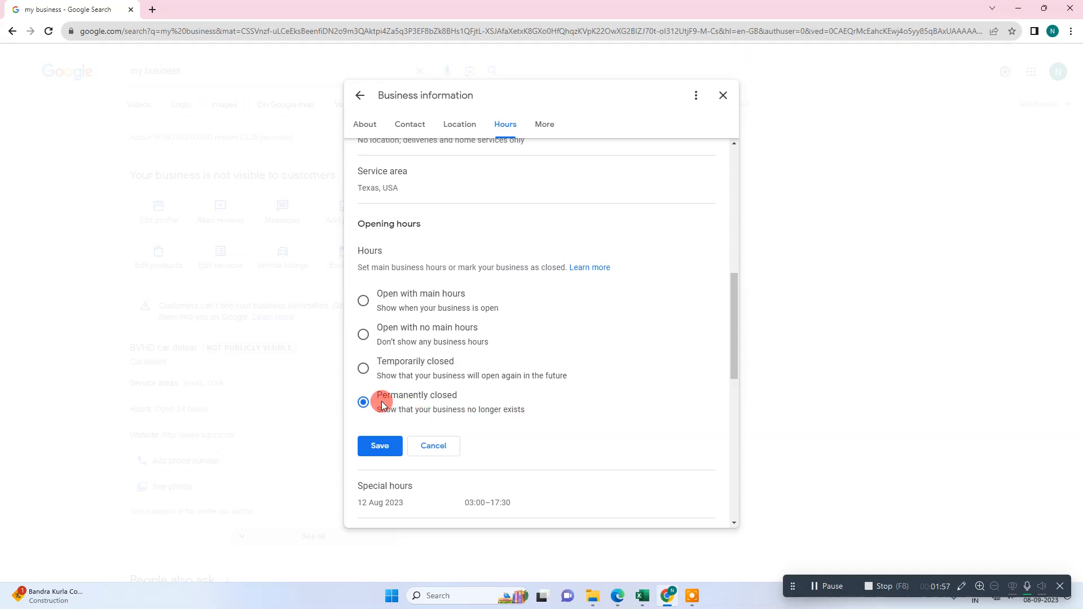
left_click(364, 367)
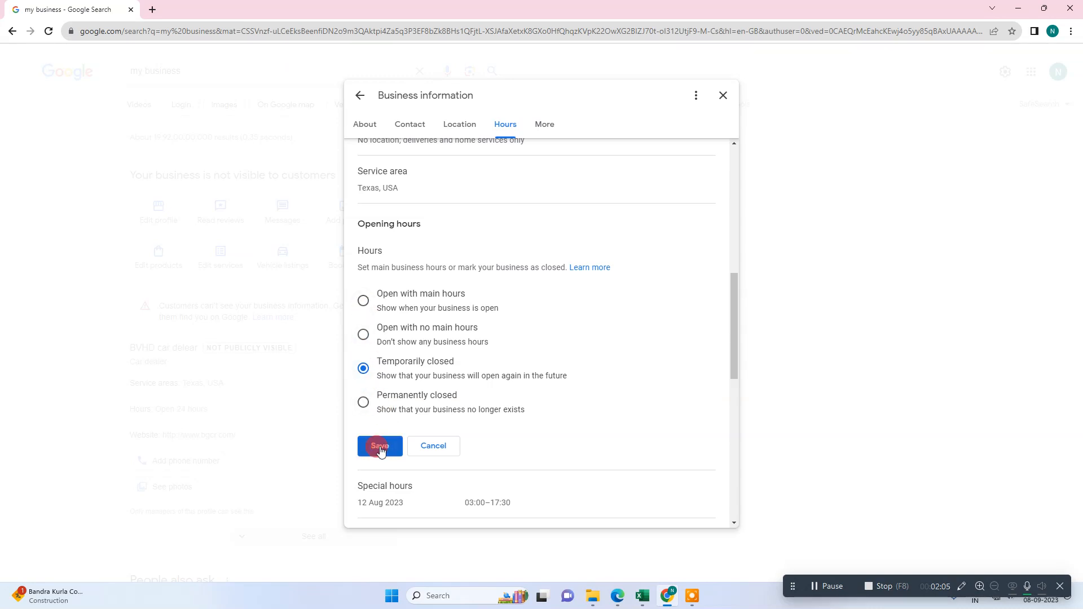
left_click(379, 445)
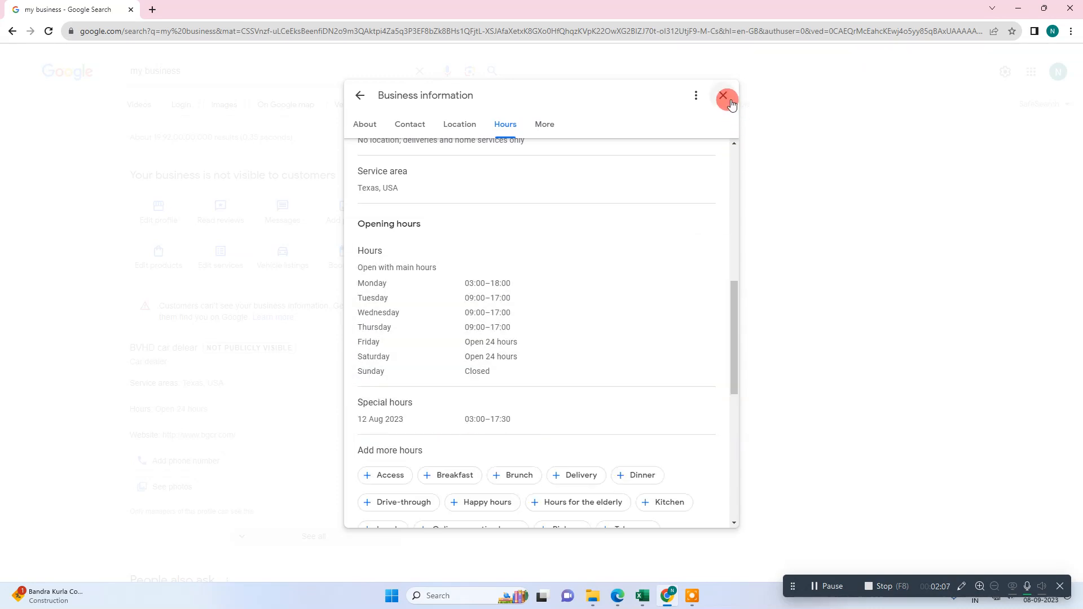
Close the editor and go to Linked accounts via Business Profile settings.
left_click(725, 97)
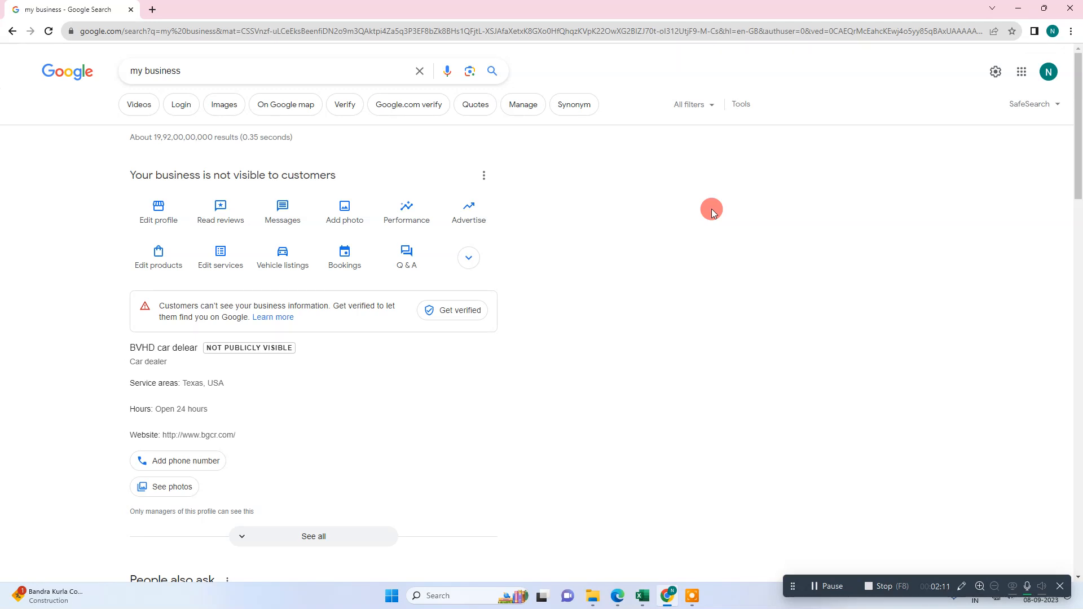
mouse_move(484, 193)
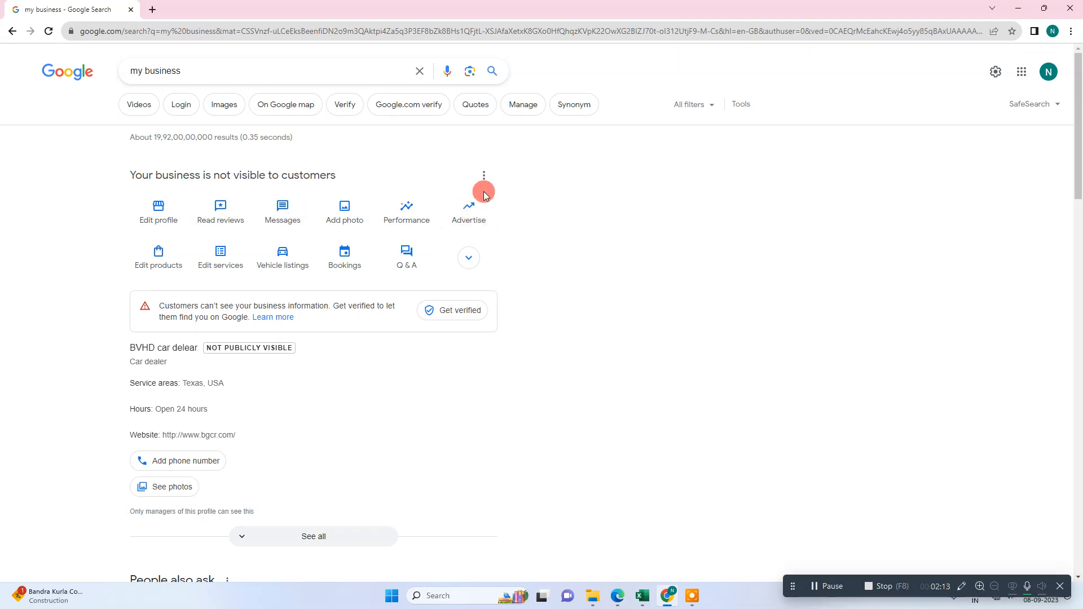
left_click(485, 175)
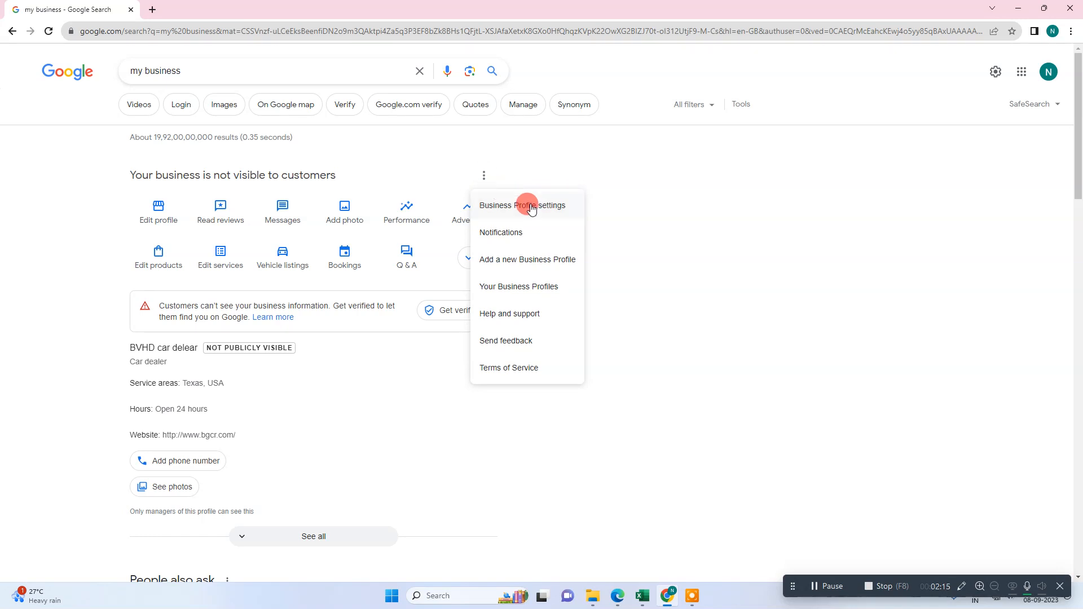
left_click(522, 205)
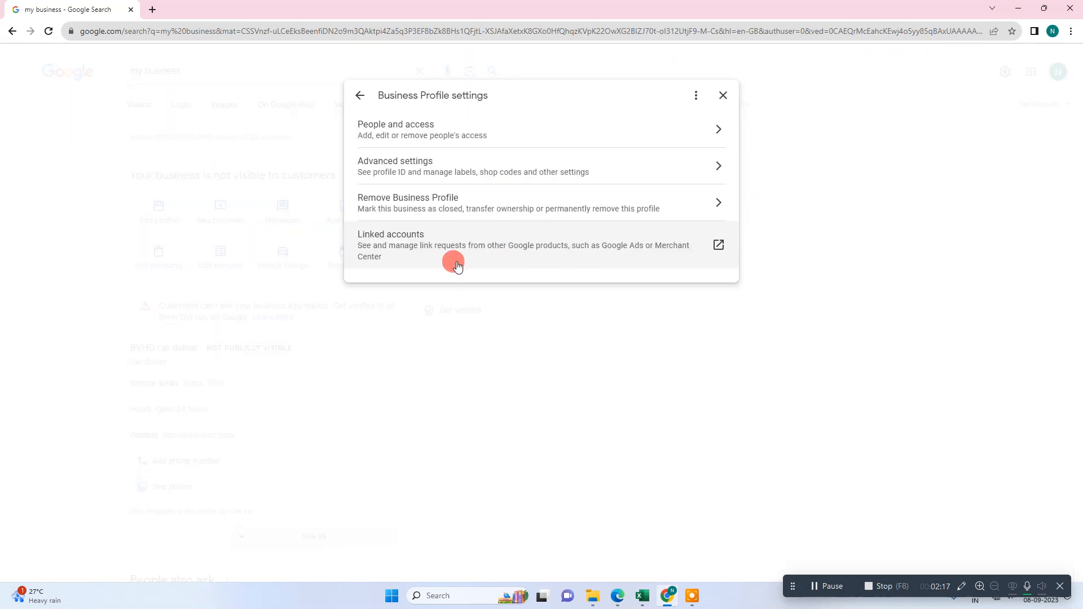
left_click(718, 245)
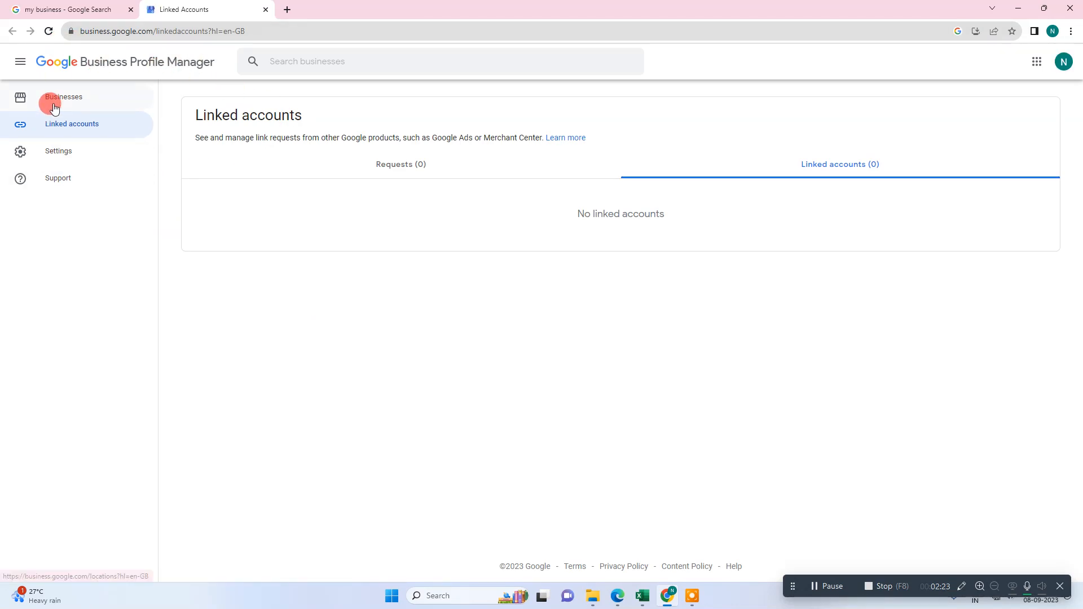
Select the first BVHD car delear listing in the Businesses list and bring up its Actions.
left_click(63, 97)
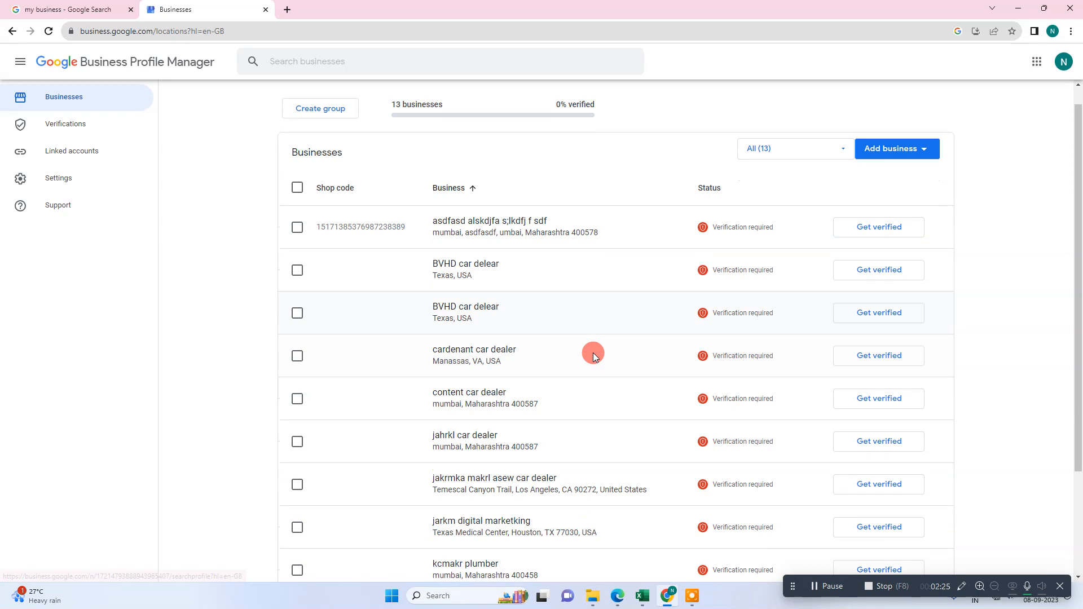
scroll("down", 3)
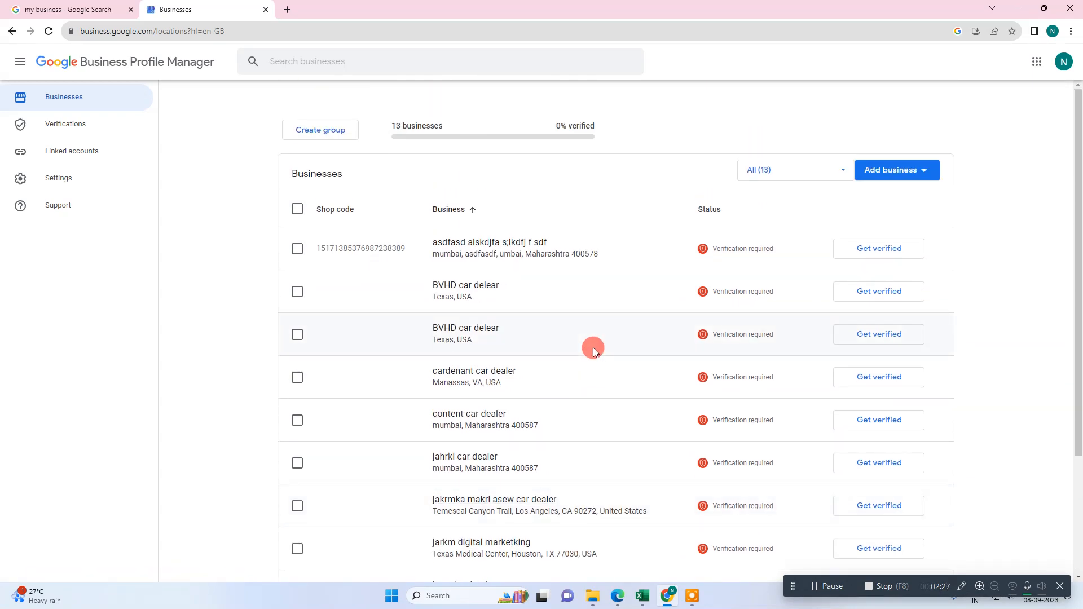
scroll("down", 3)
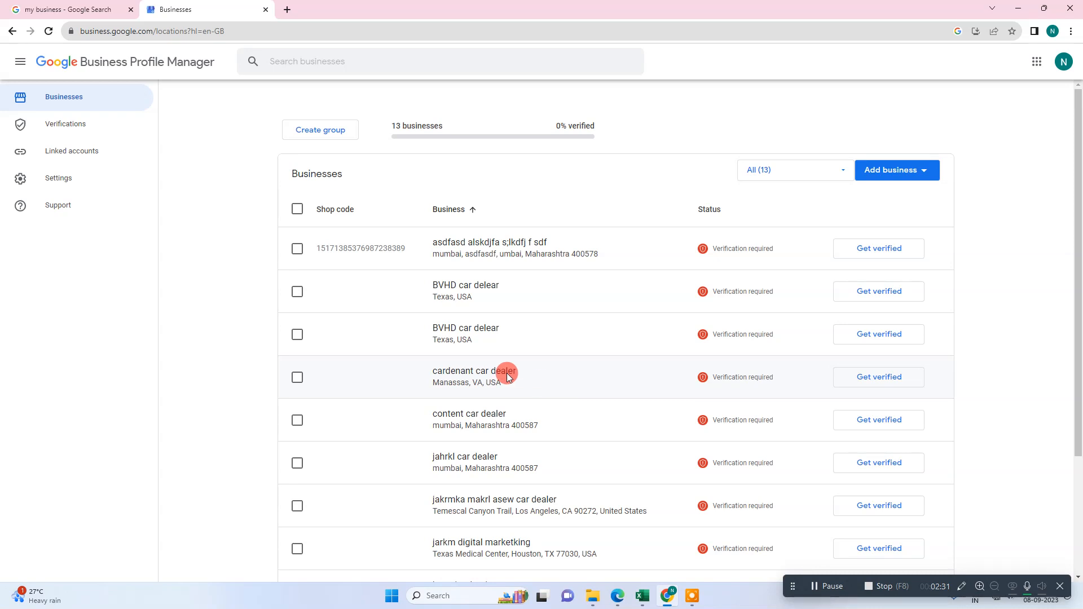
left_click(297, 291)
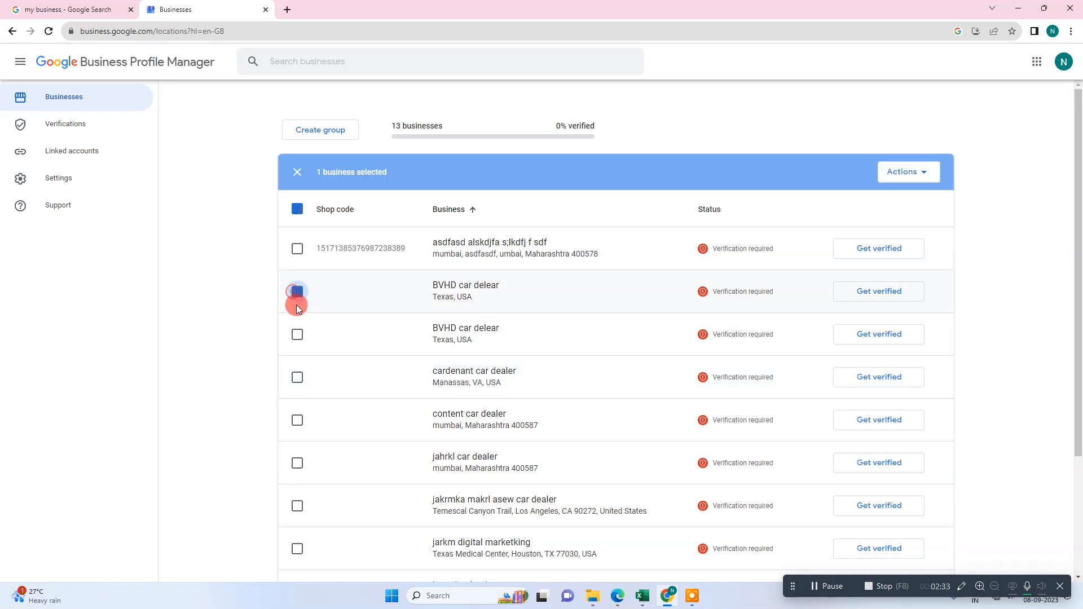
left_click(907, 172)
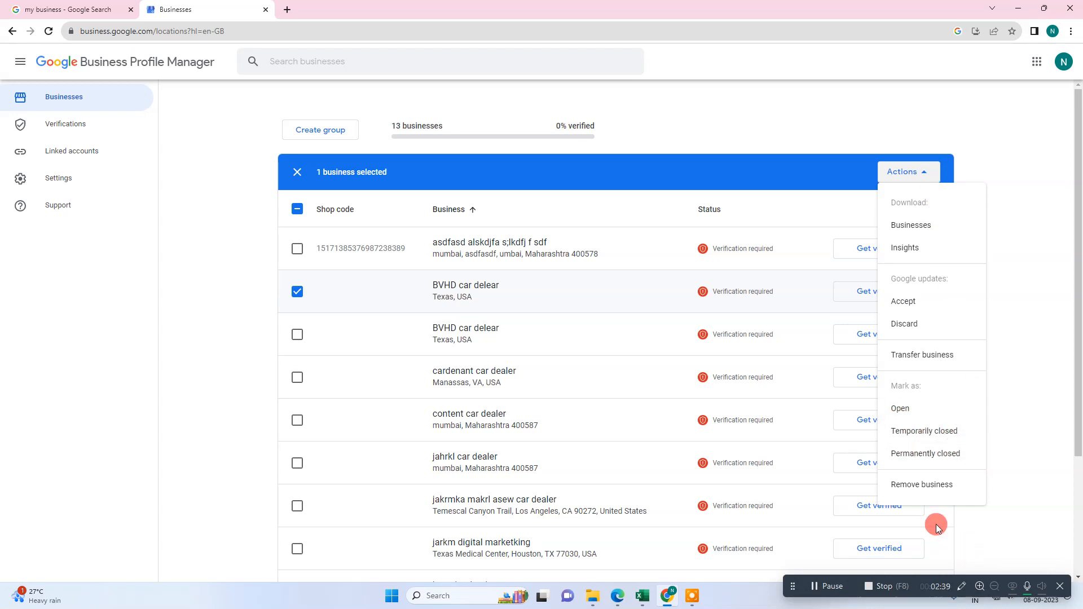
Choose Remove business and read through the 'Remove 1 business?' warnings.
left_click(920, 484)
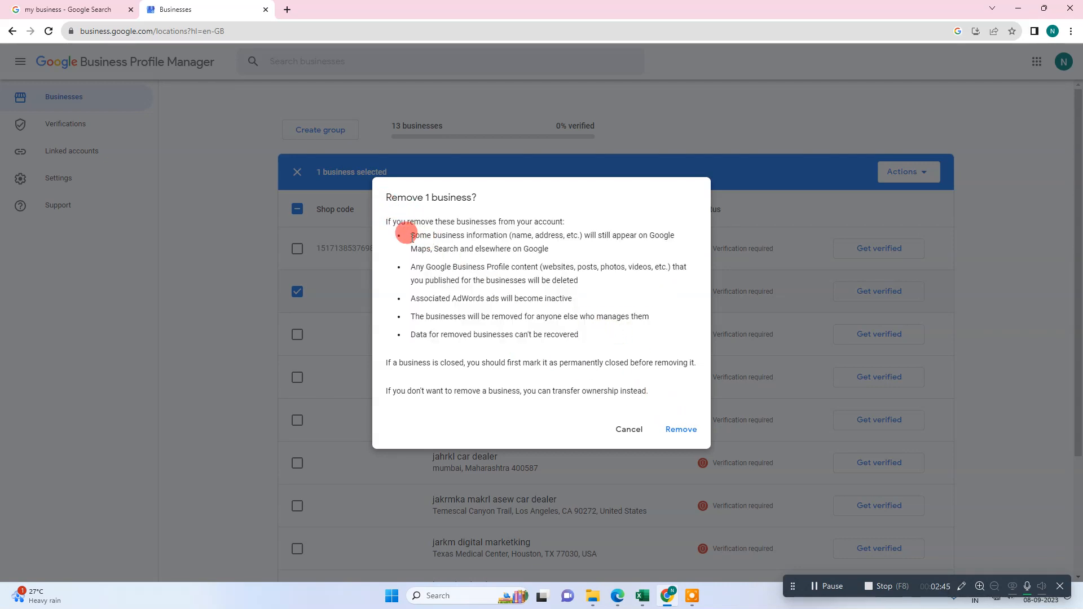
left_click_drag(410, 235, 673, 235)
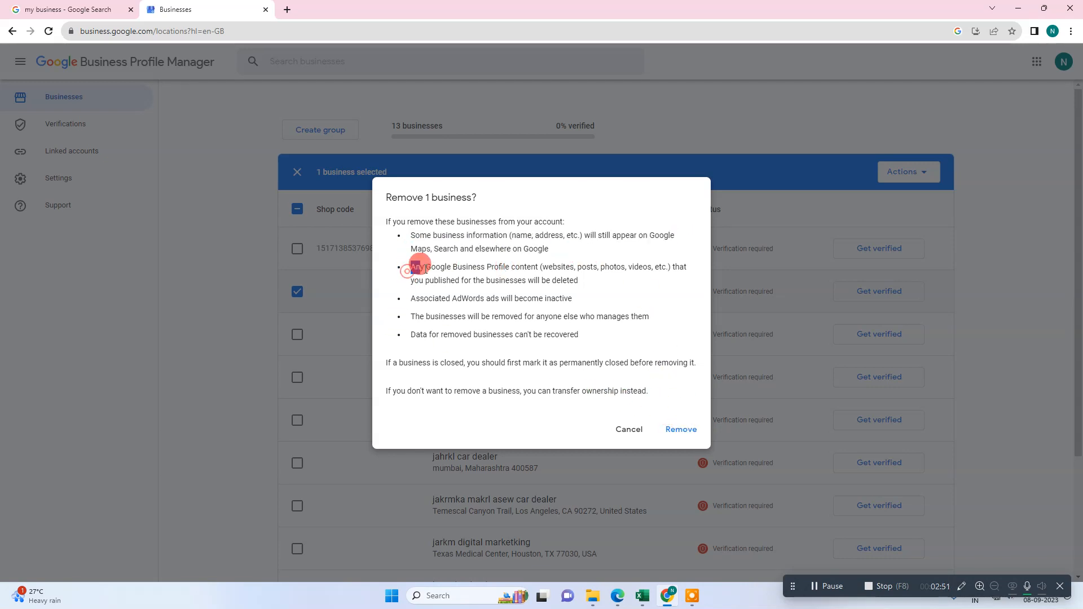
left_click_drag(411, 266, 670, 266)
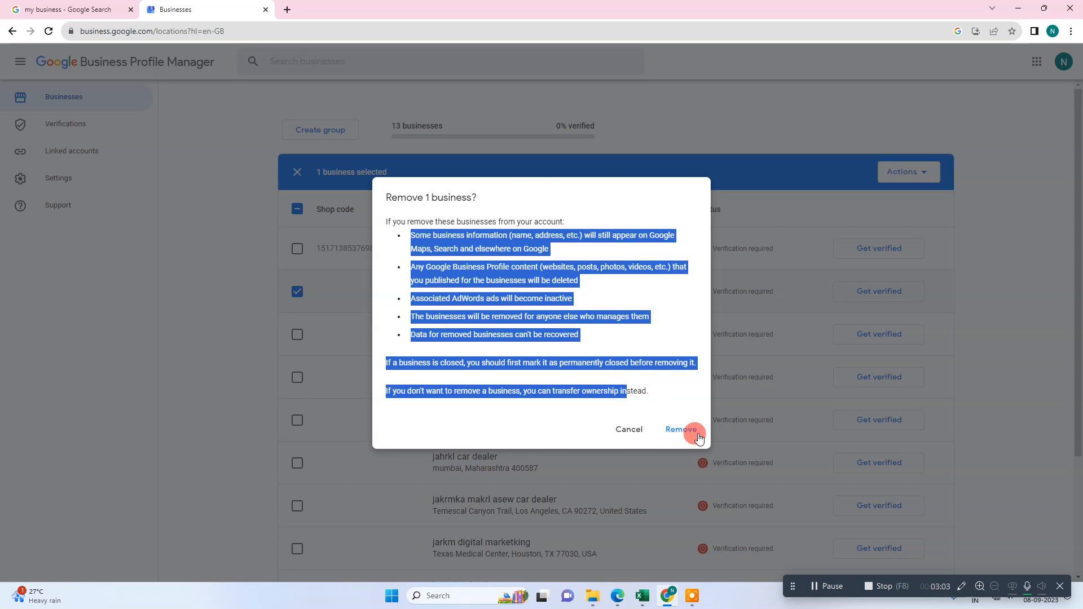
mouse_move(710, 169)
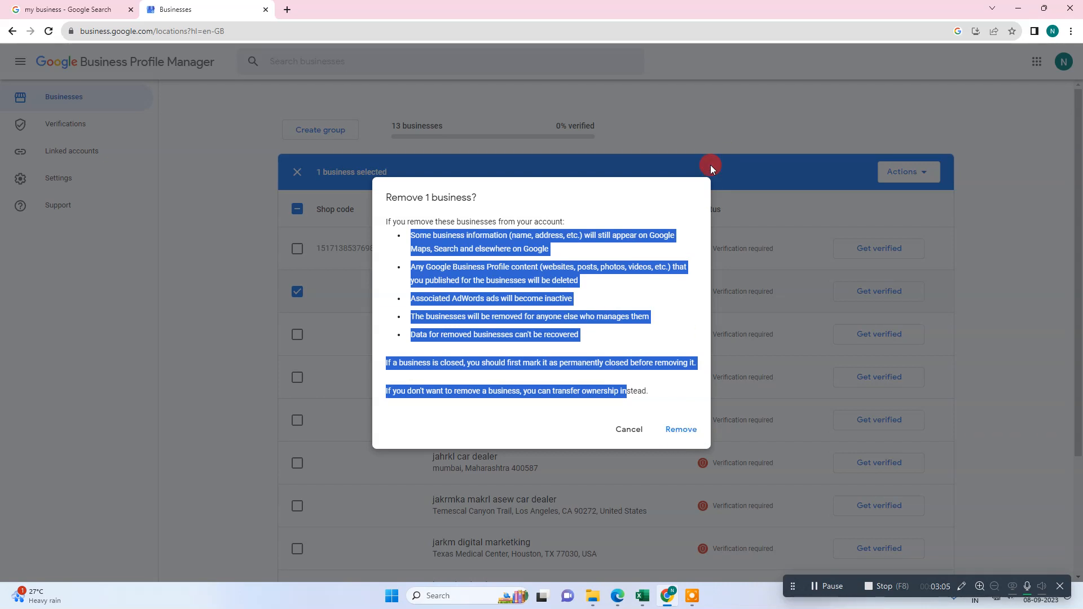